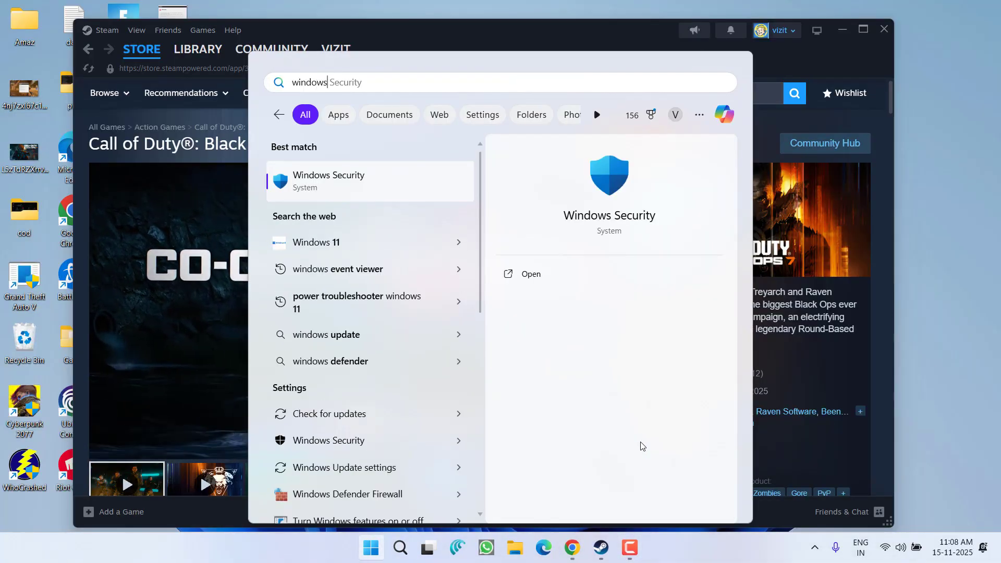
# Launch Windows Security from search results and go to its Device security page.
pyautogui.click(530, 273)
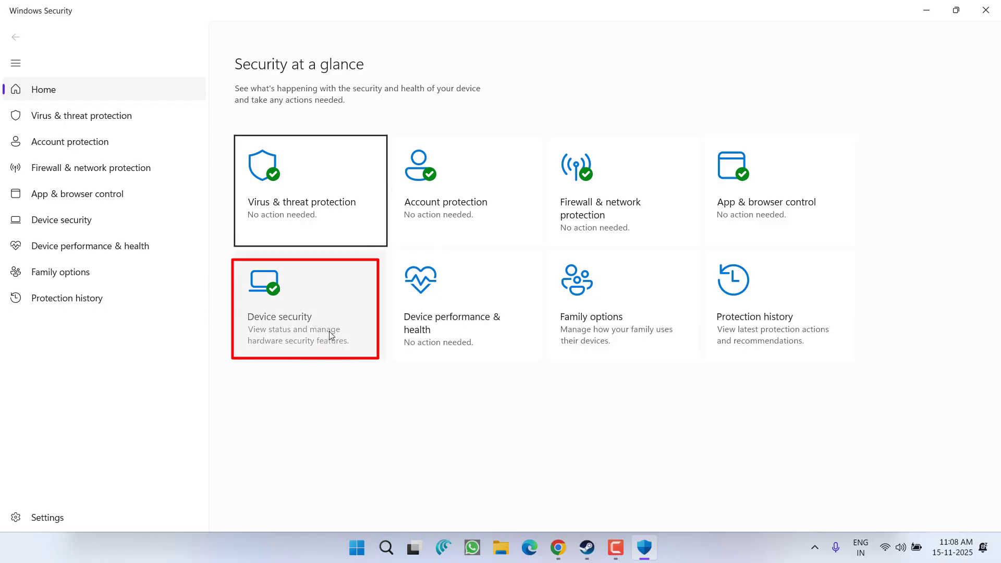
pyautogui.click(305, 309)
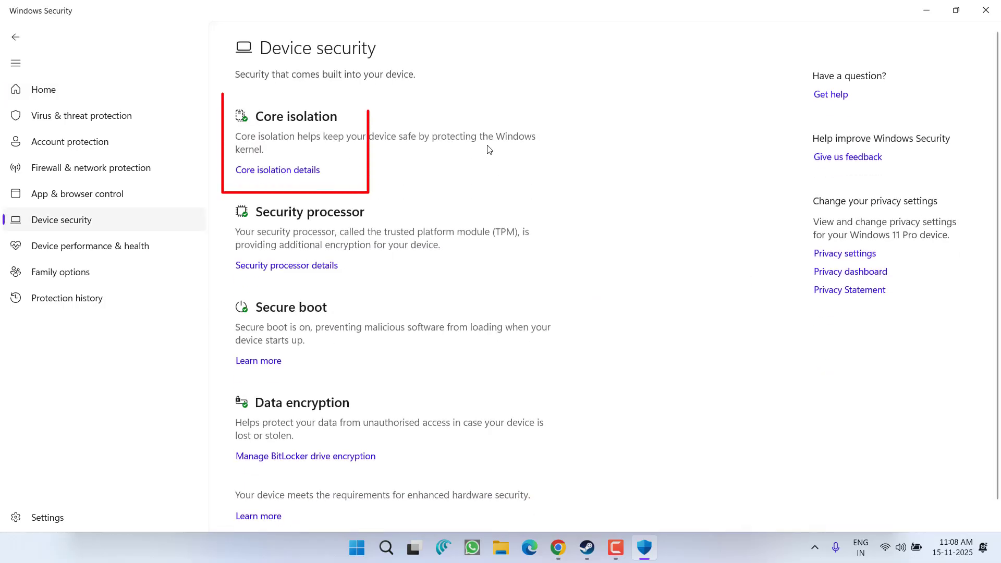
pyautogui.moveTo(297, 174)
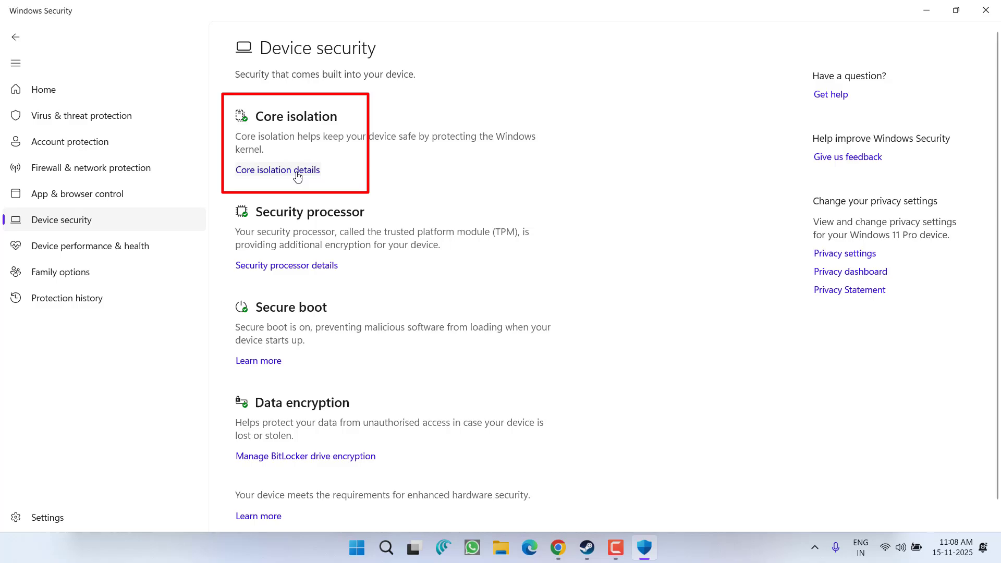
# Switch Kernel-mode Hardware-enforced Stack Protection off in Core isolation, then close Windows Security and Steam.
pyautogui.click(277, 170)
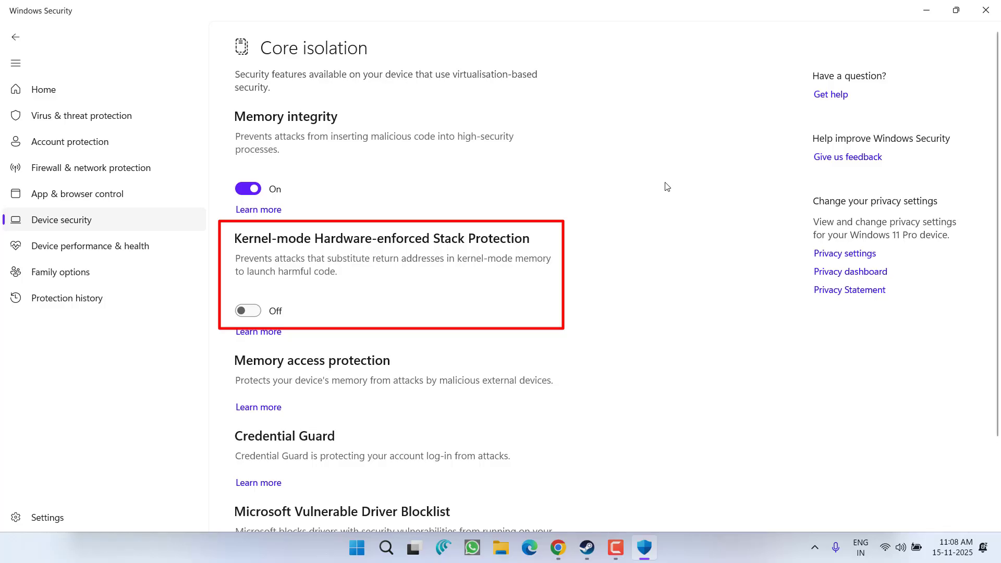
pyautogui.click(599, 547)
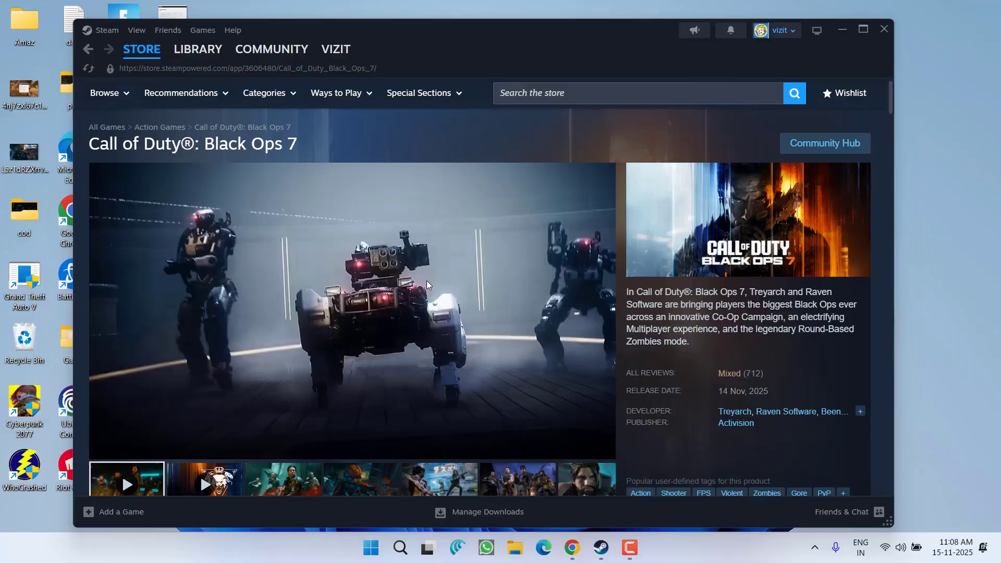
pyautogui.click(204, 480)
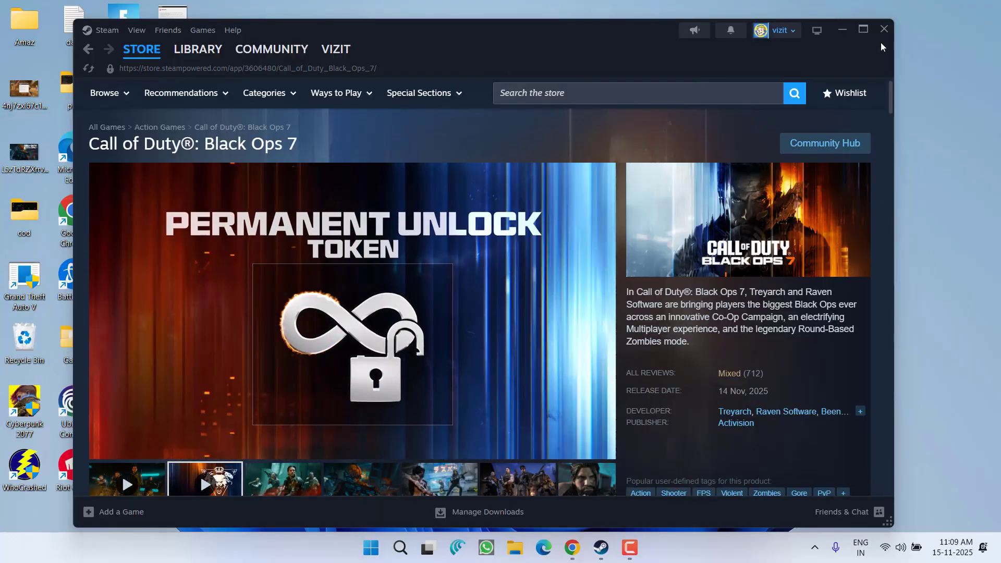
pyautogui.click(883, 29)
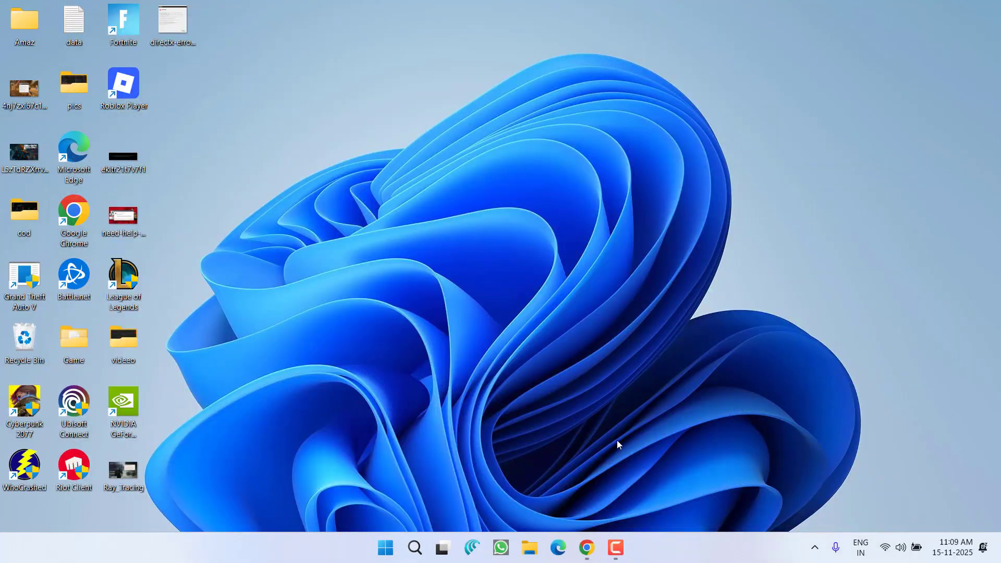
pyautogui.click(815, 548)
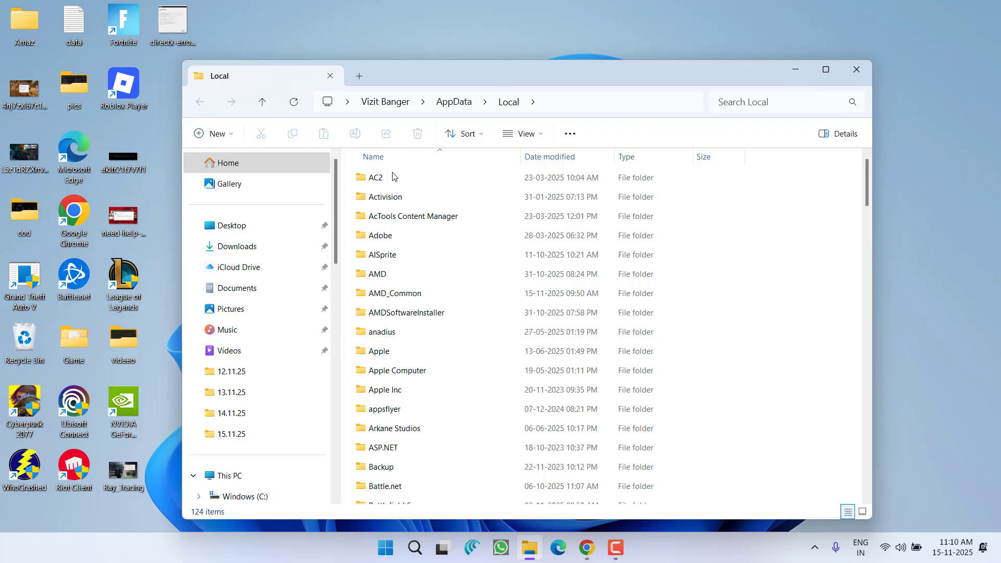
# Delete the Activision folder from AppData\Local and minimize File Explorer.
pyautogui.click(385, 198)
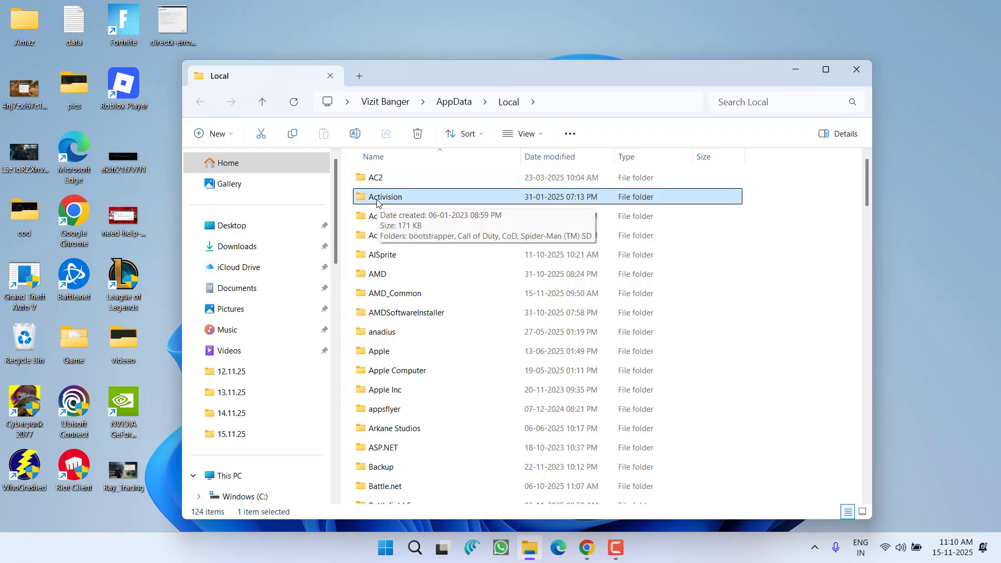
pyautogui.rightClick(386, 196)
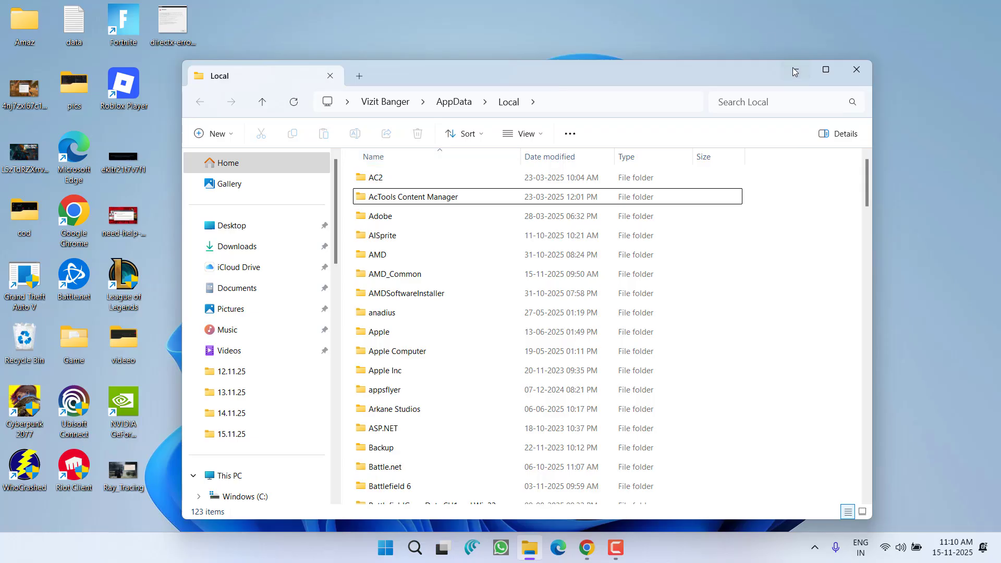
pyautogui.click(857, 70)
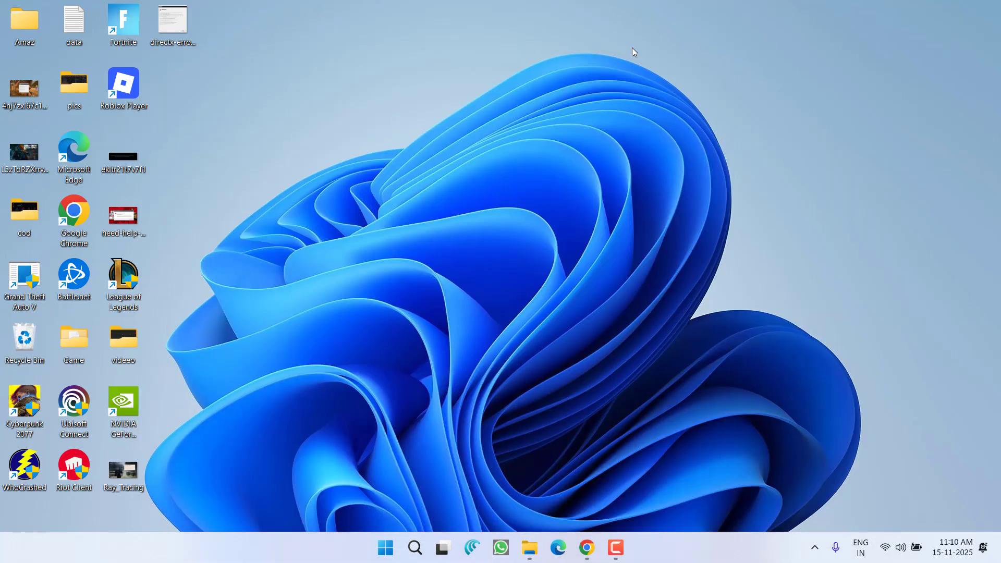